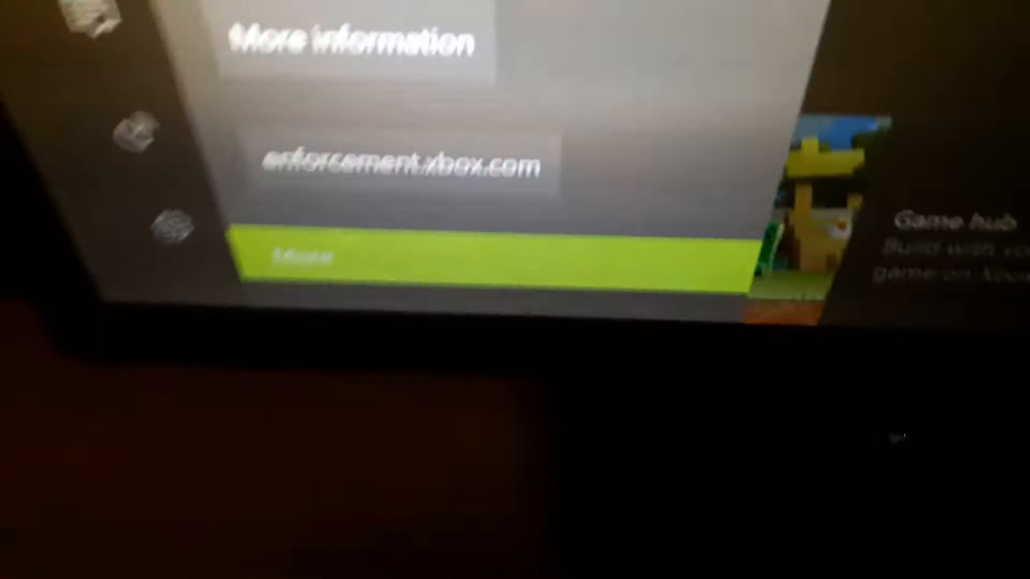
Open the Xbox Live Policy & Enforcement page showing the account's active suspensions tile
{"action": "left_click", "coordinate": [302, 257]}
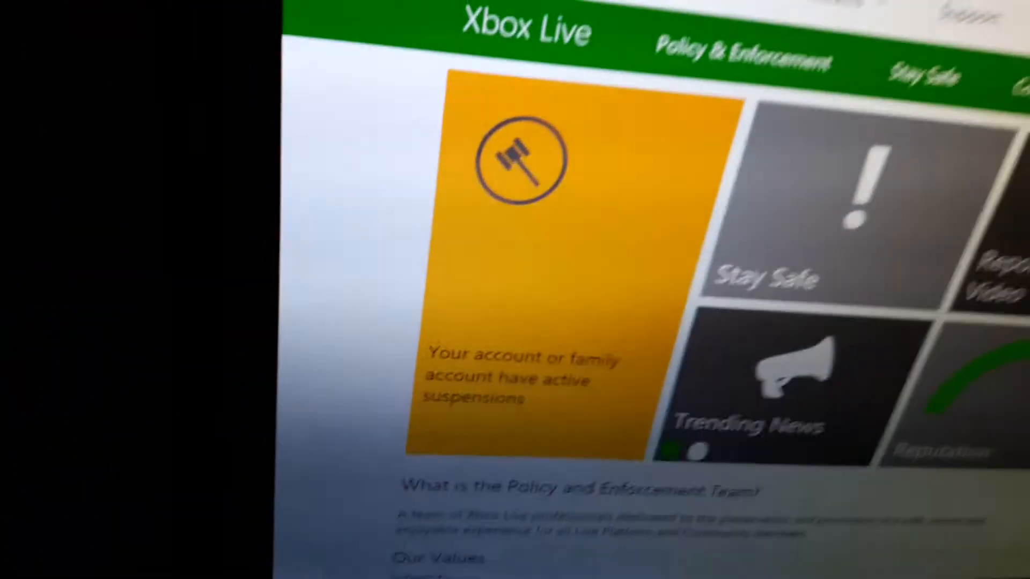